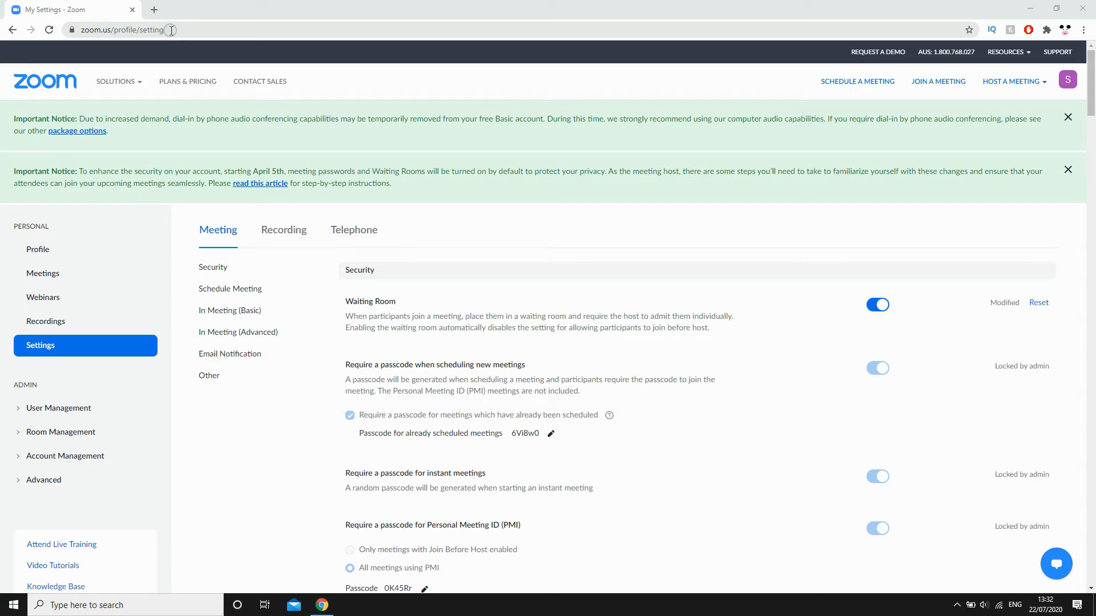
pyautogui.moveTo(212, 162)
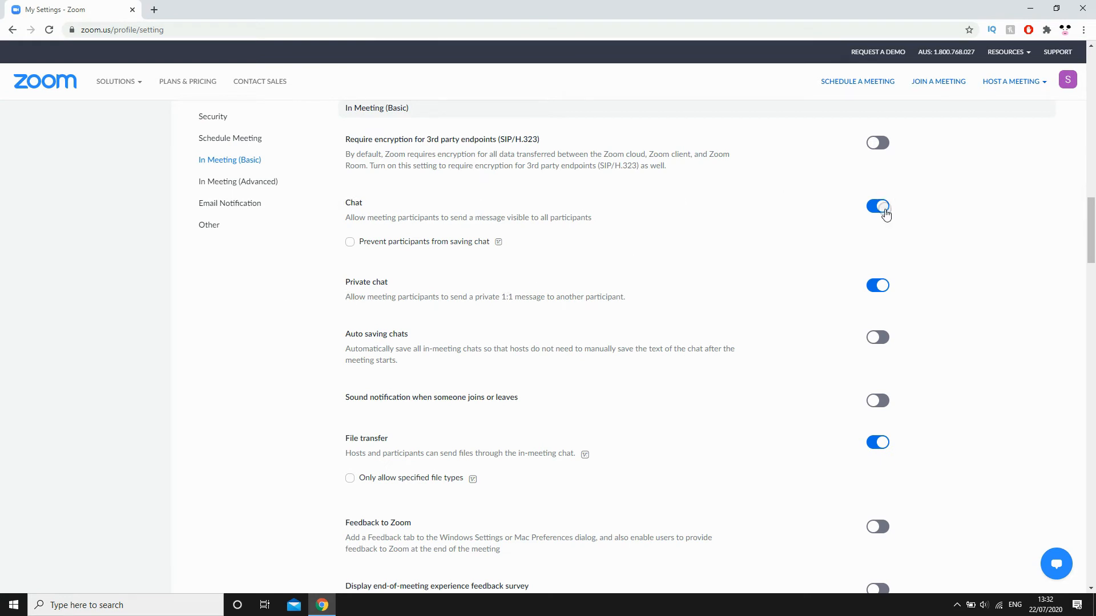
# Switch off participant chat in the Zoom web portal and confirm Turn Off.
pyautogui.click(877, 205)
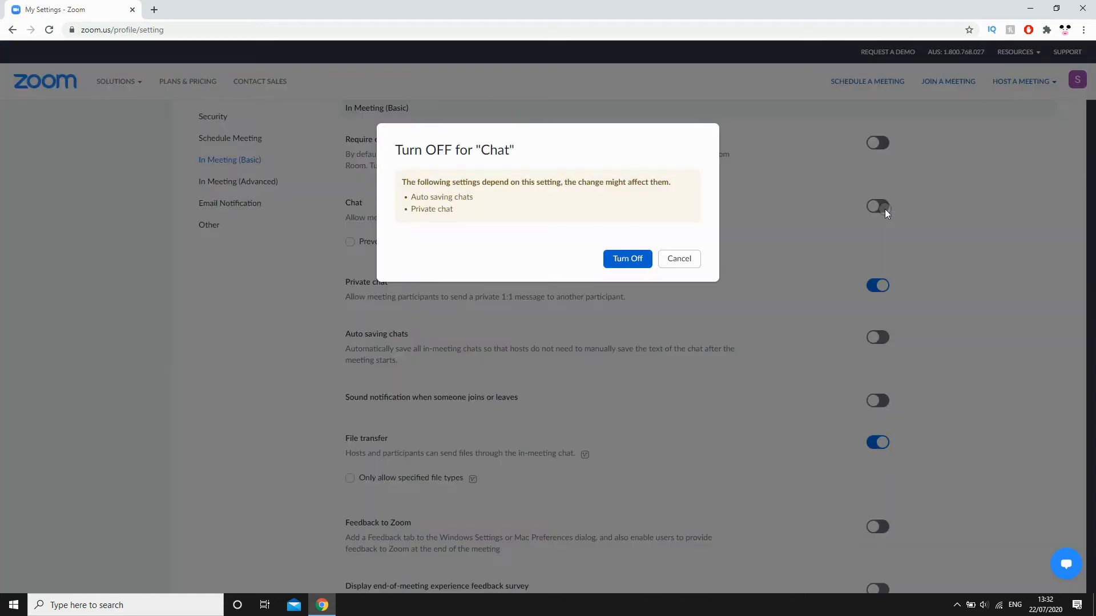
pyautogui.moveTo(597, 271)
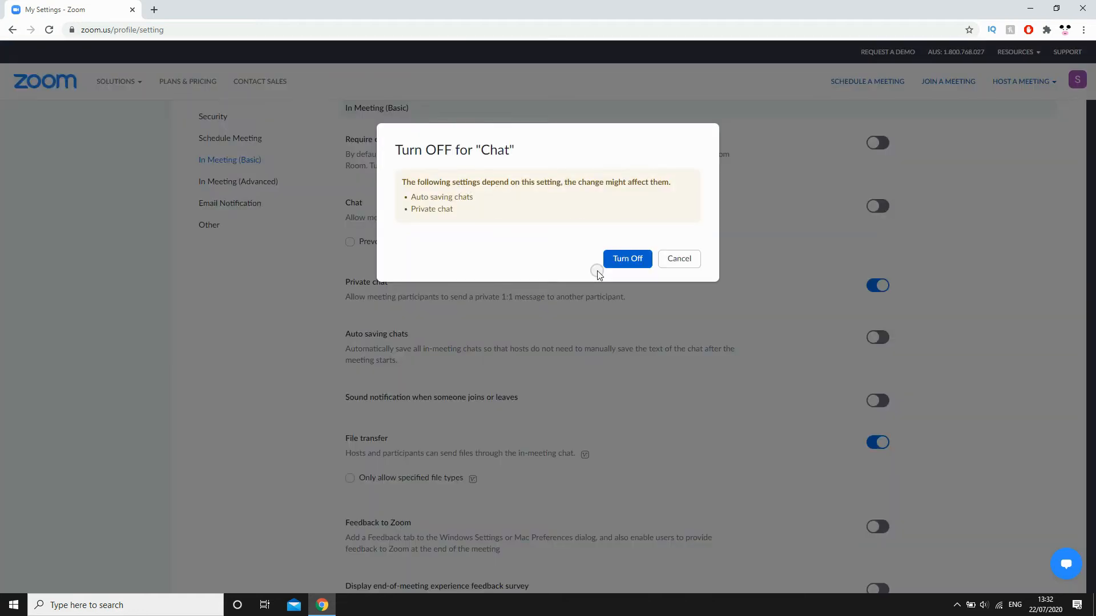
pyautogui.click(626, 259)
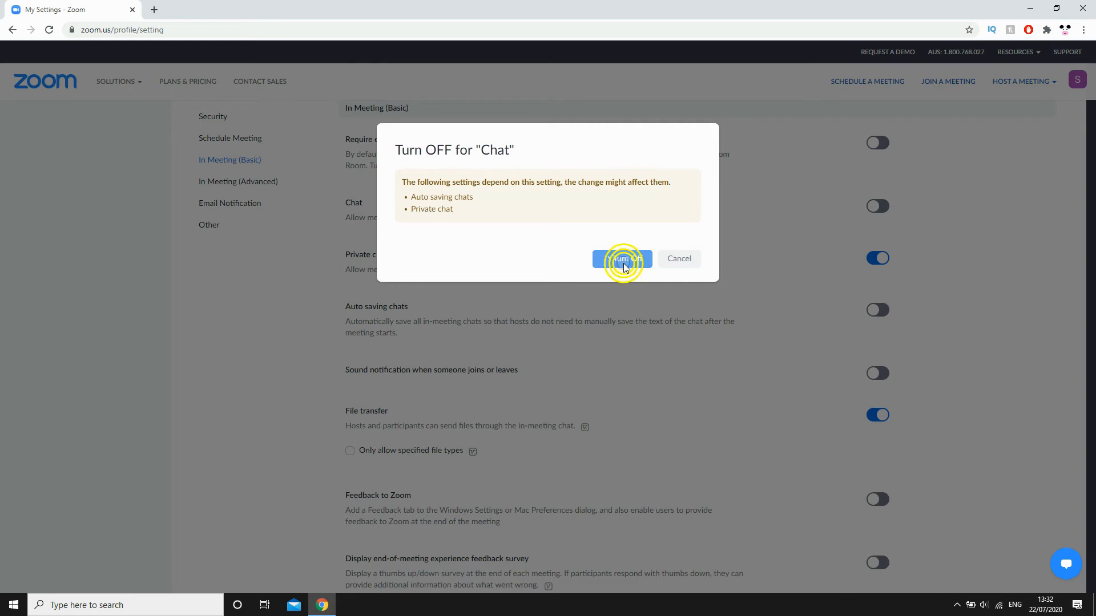
pyautogui.click(620, 258)
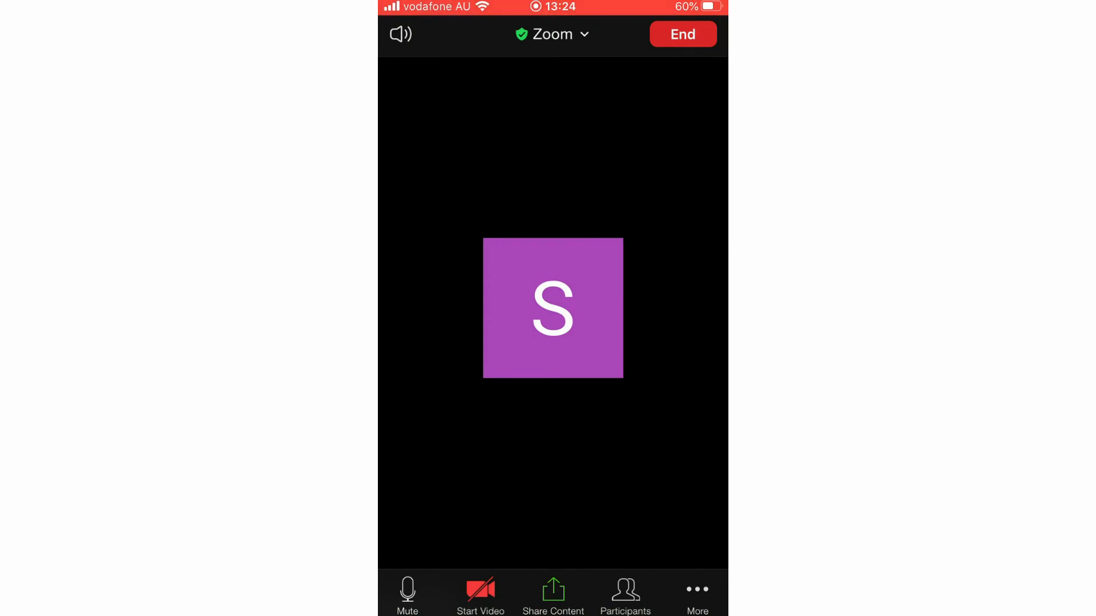
# Open Meeting Settings from the More menu of the running mobile meeting.
pyautogui.click(696, 595)
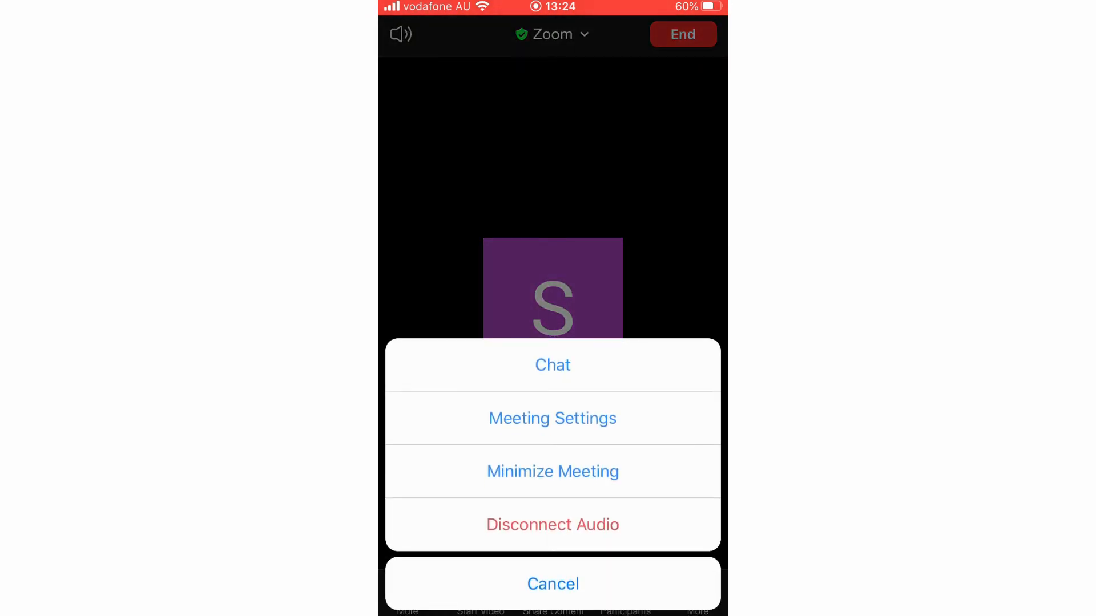
pyautogui.click(552, 418)
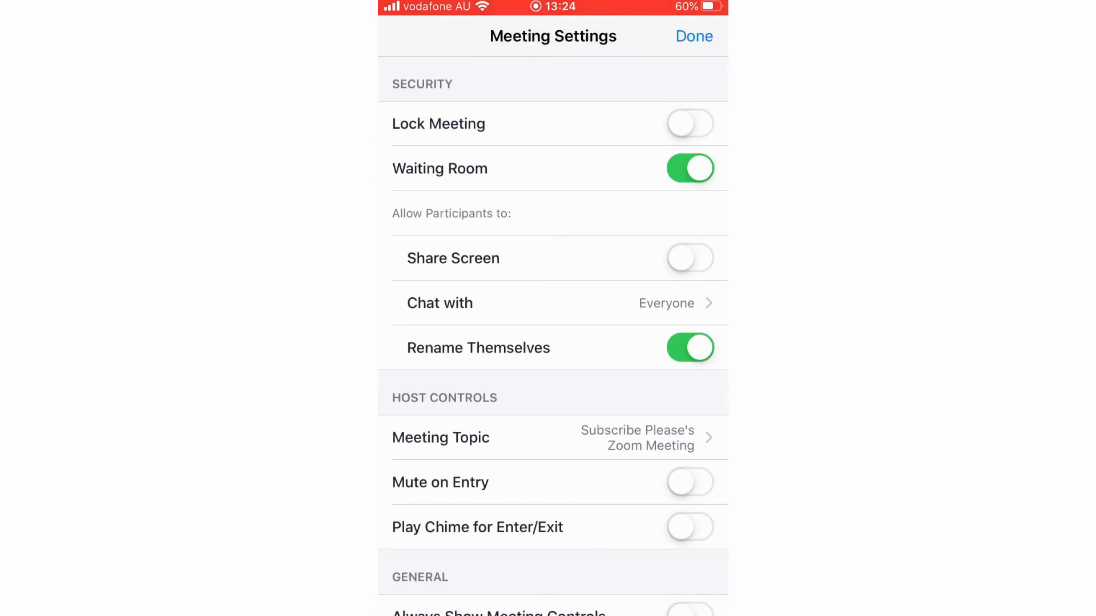
# Change 'Chat with' under Allow Participants to No One.
pyautogui.click(560, 302)
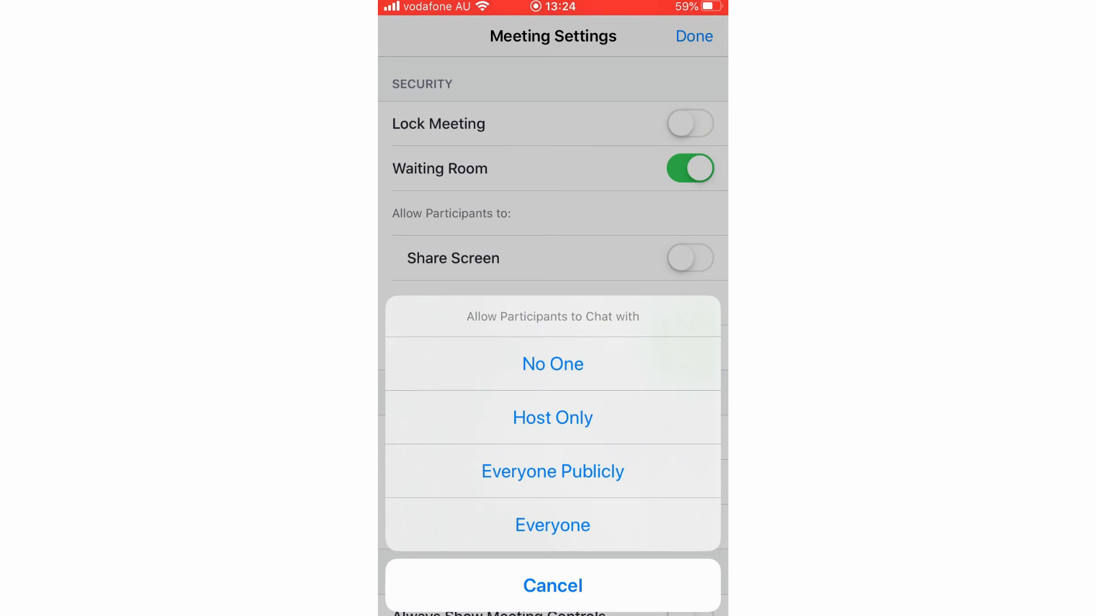
pyautogui.click(551, 525)
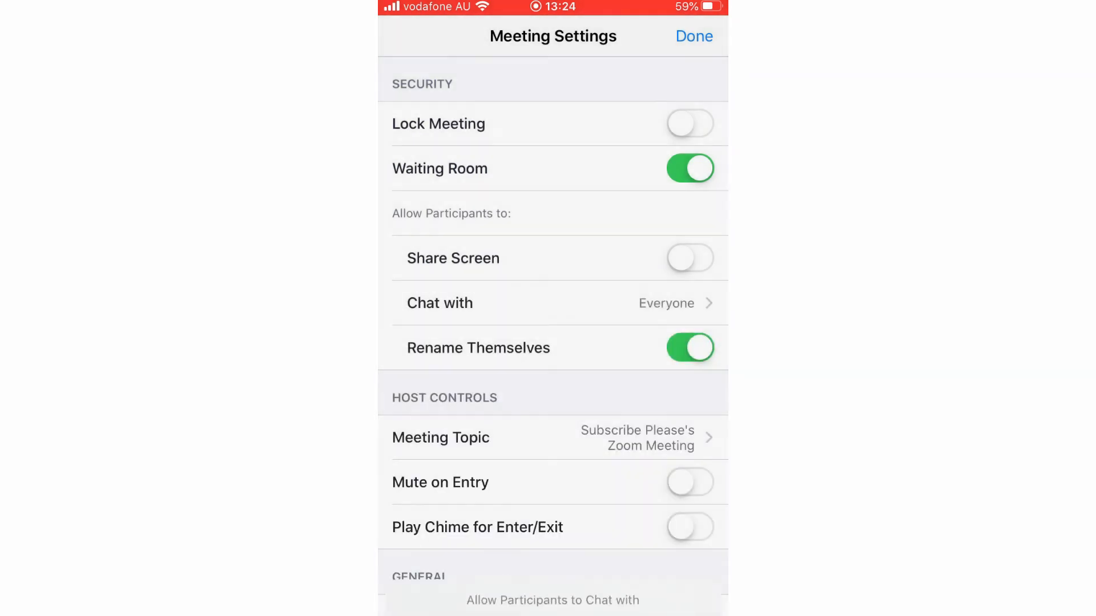